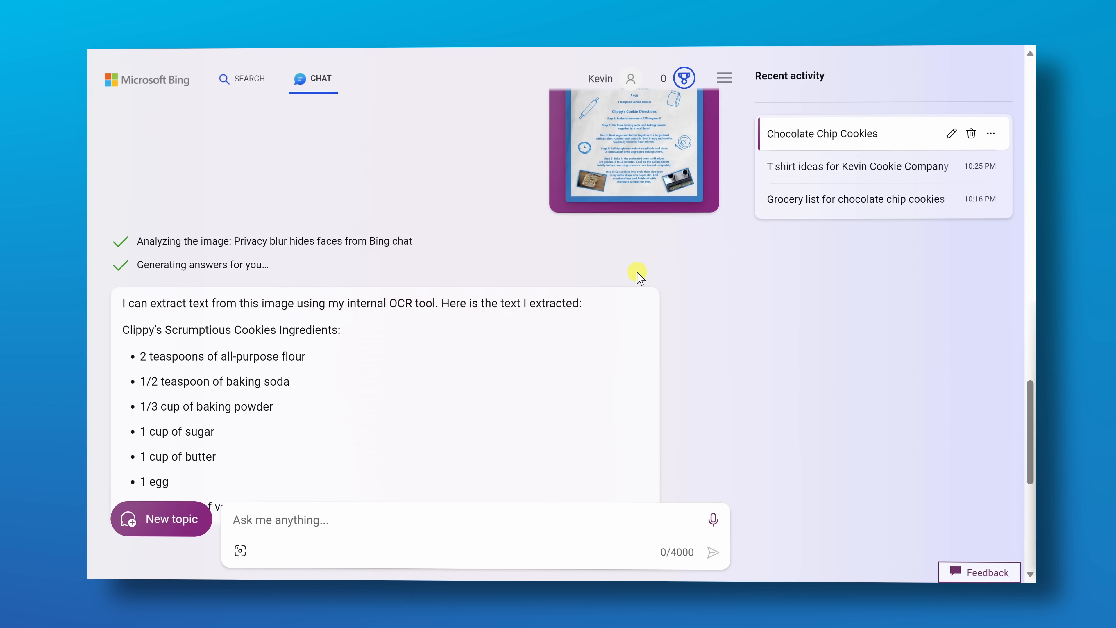
pyautogui.scroll(-3)
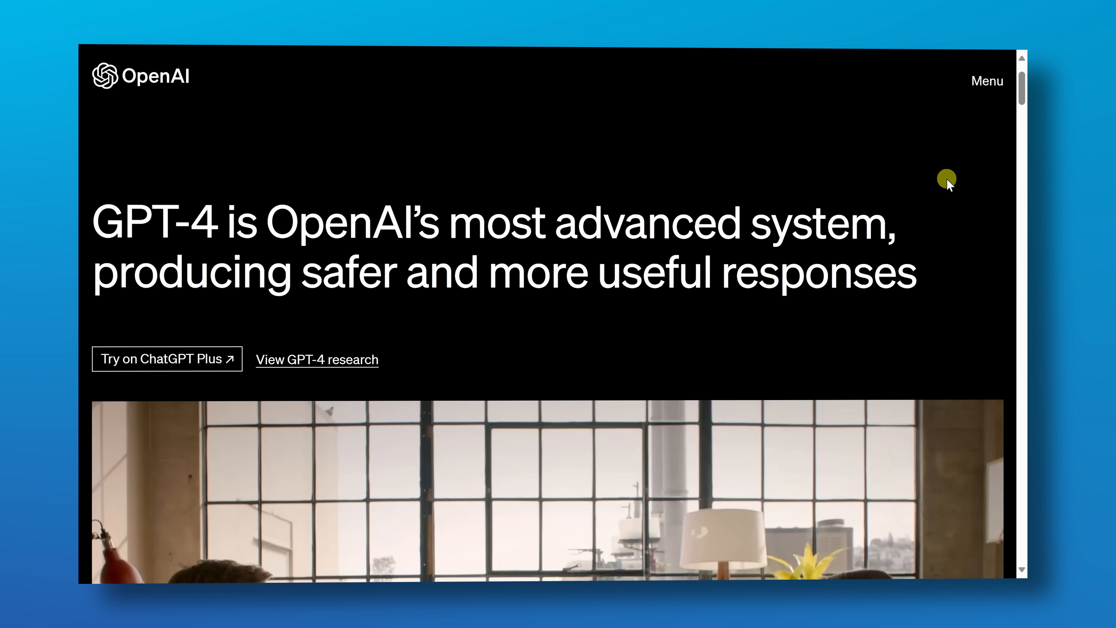
pyautogui.scroll(-3)
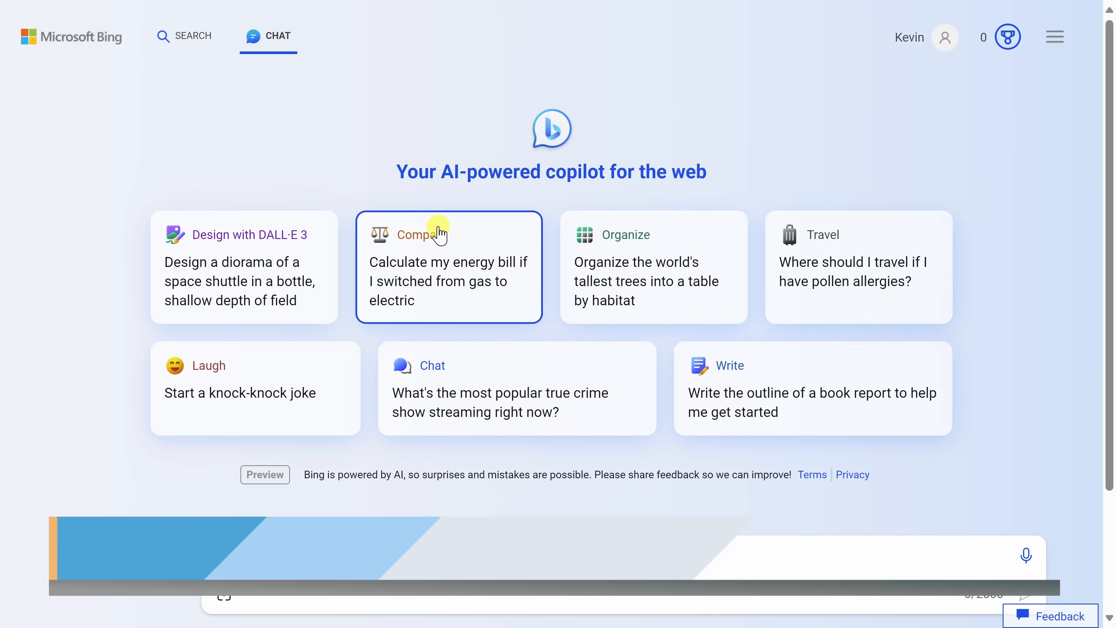
pyautogui.moveTo(815, 190)
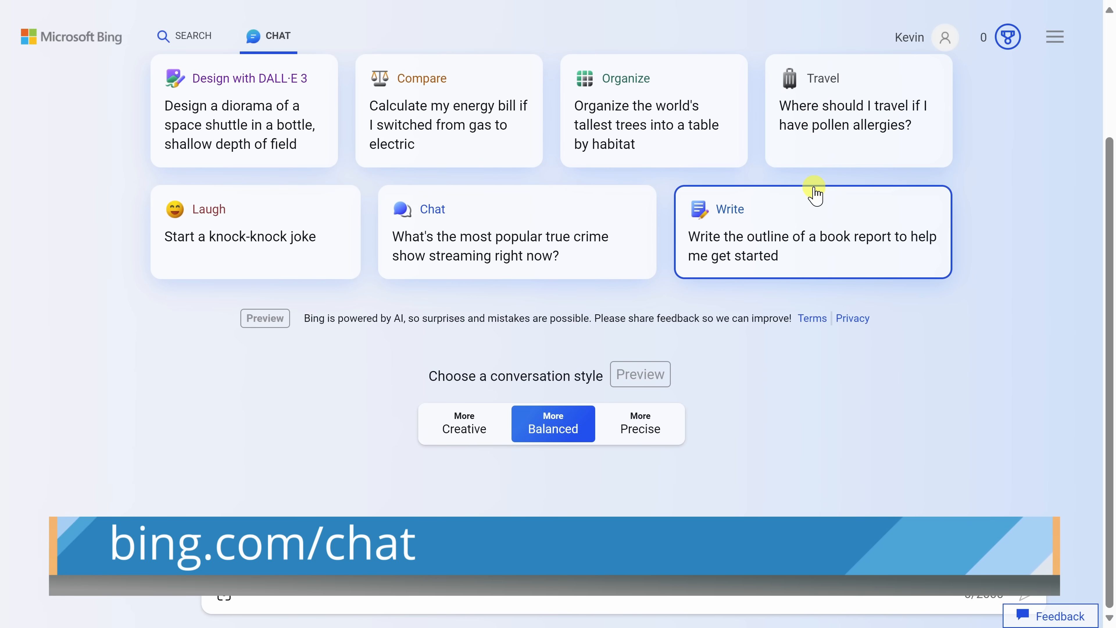
pyautogui.scroll(3)
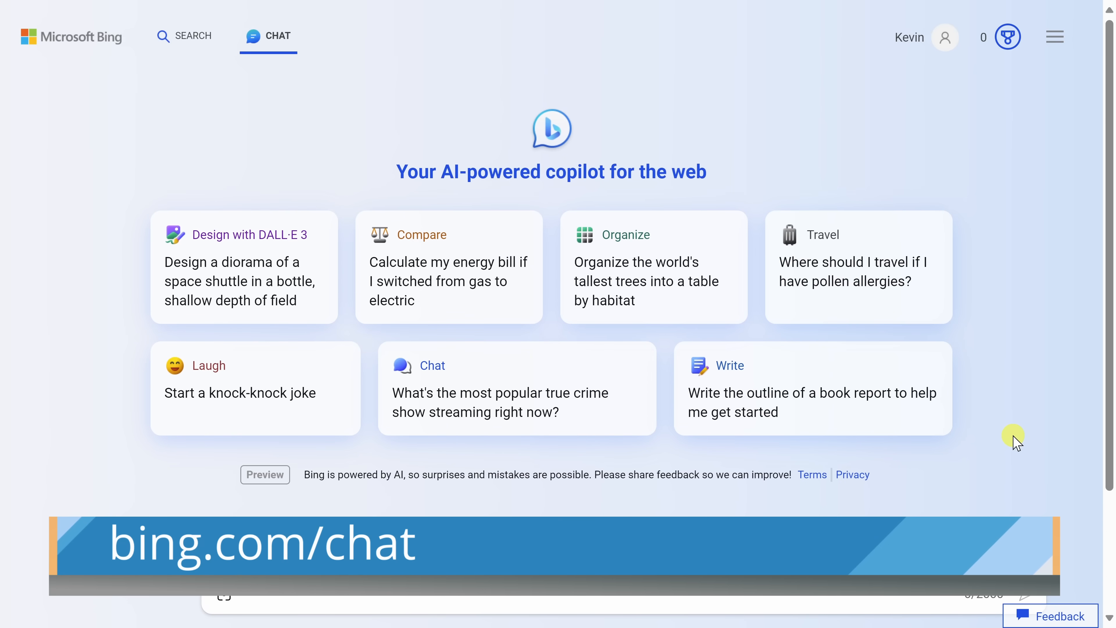
pyautogui.scroll(-3)
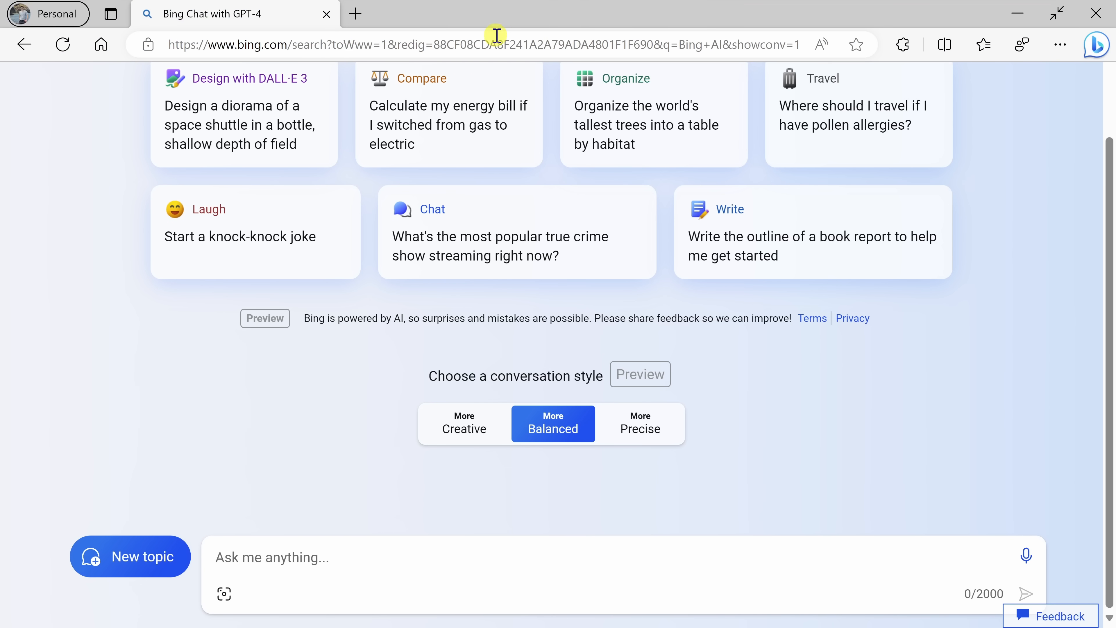
pyautogui.moveTo(1041, 49)
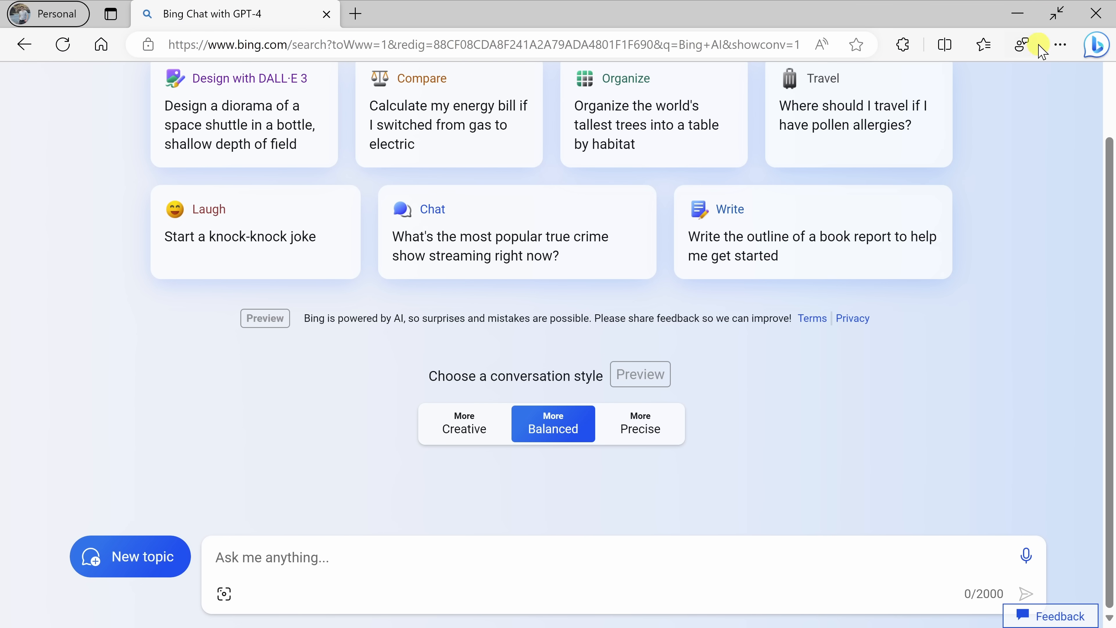